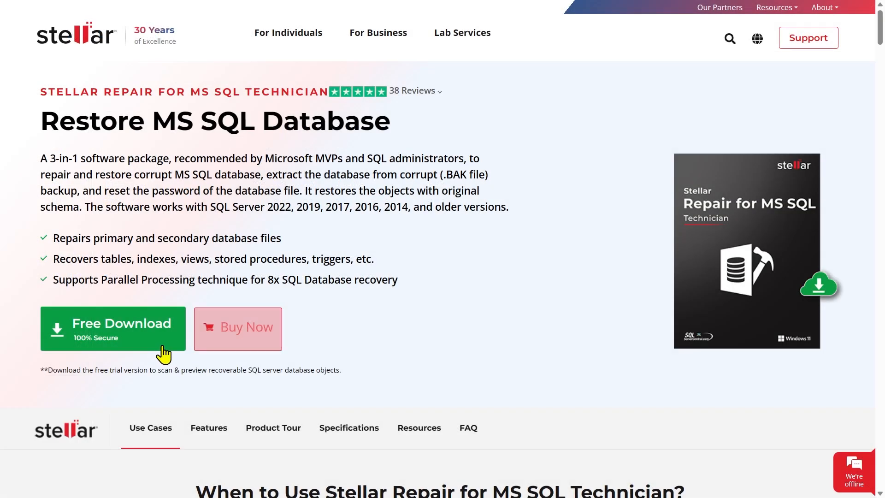
- Download the installer and install to the default folder with a desktop icon, launching the tool at finish
click(113, 328)
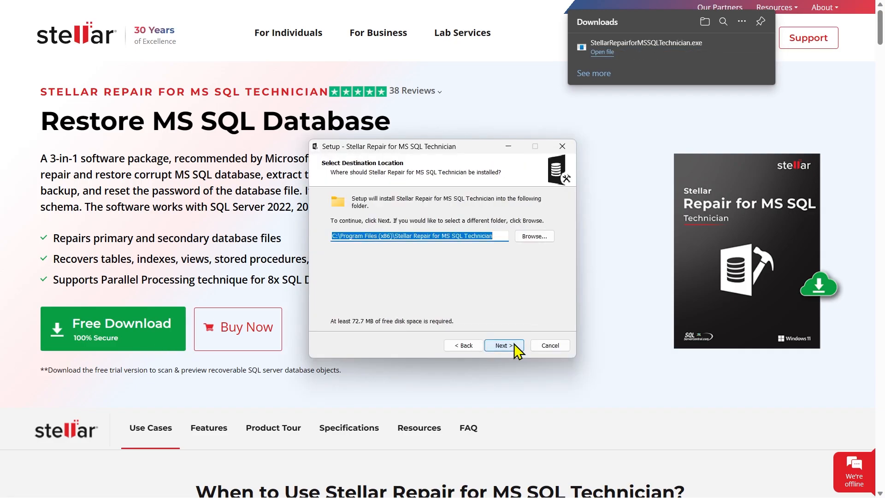
click(503, 345)
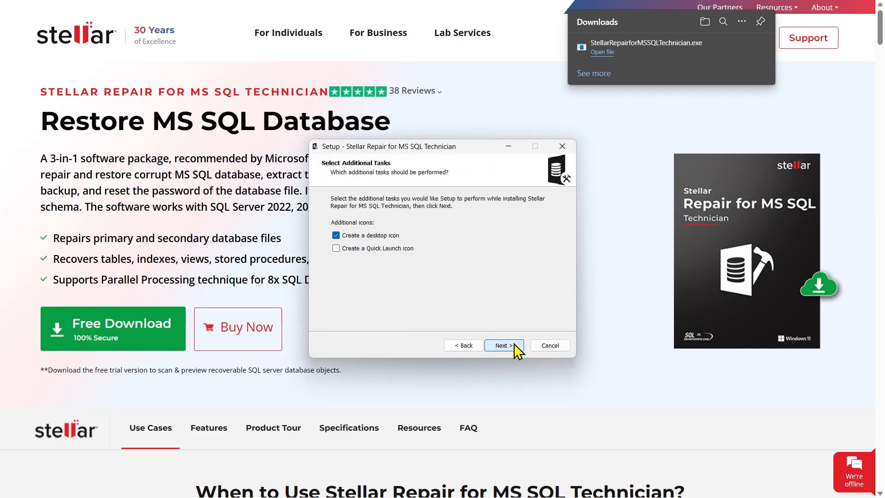
click(502, 345)
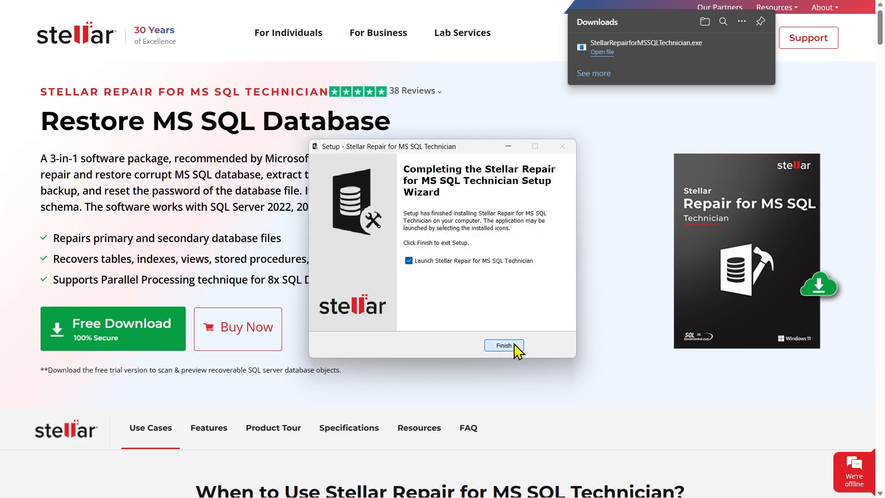
click(503, 345)
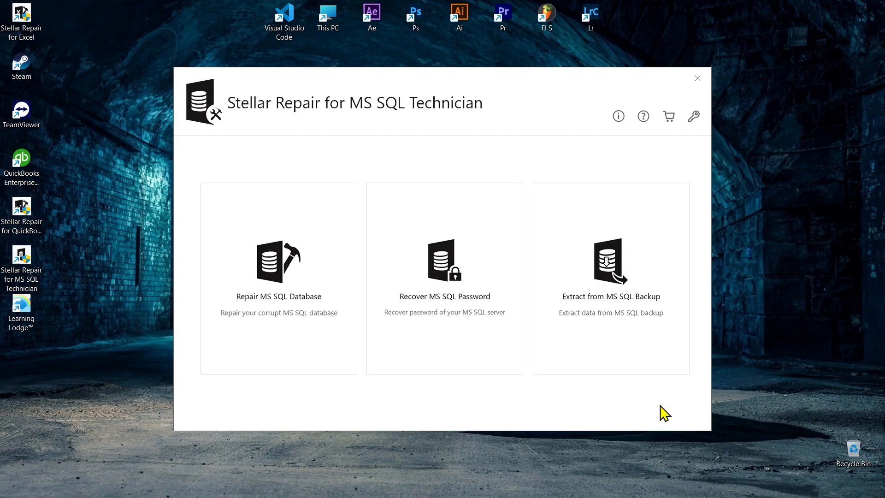
- Choose Extract from MS SQL Backup, load AdventureWorksLT2022.bak and start the scan
click(610, 266)
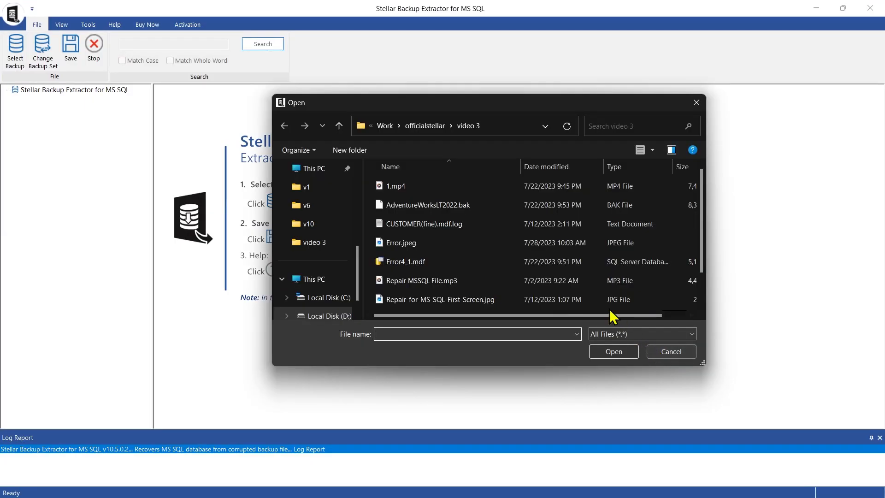
mouse_move(471, 224)
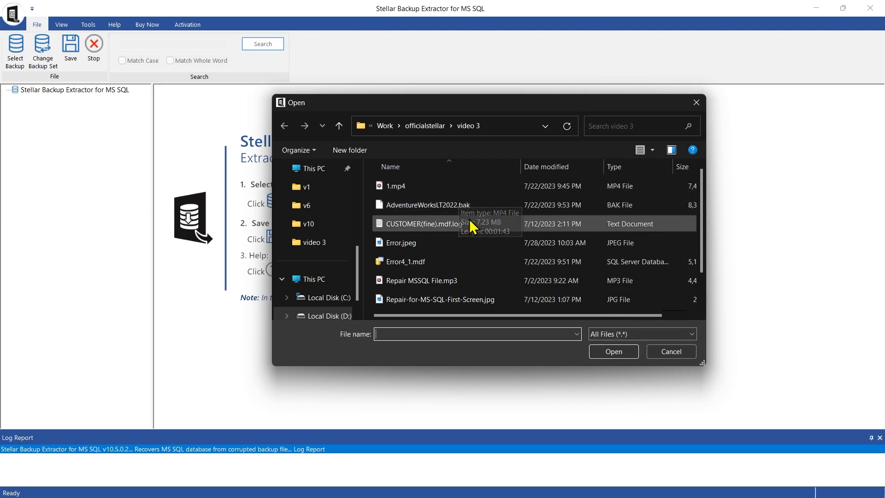
click(426, 204)
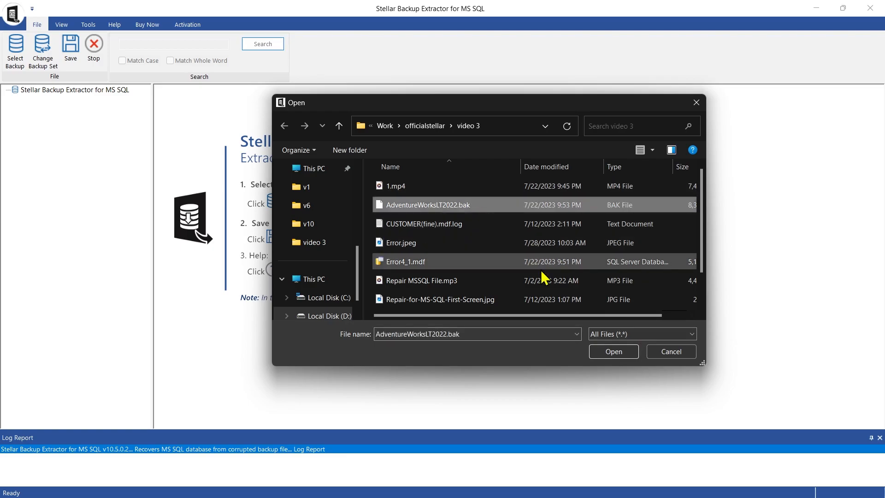
click(612, 351)
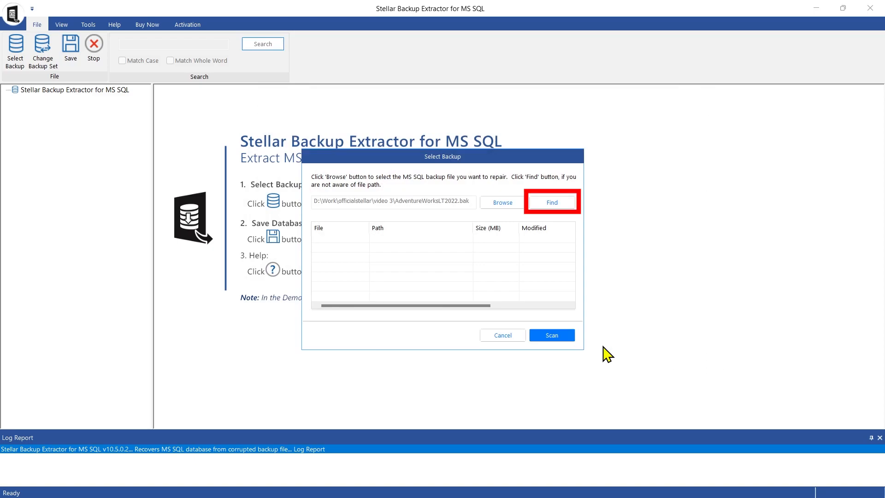
click(552, 335)
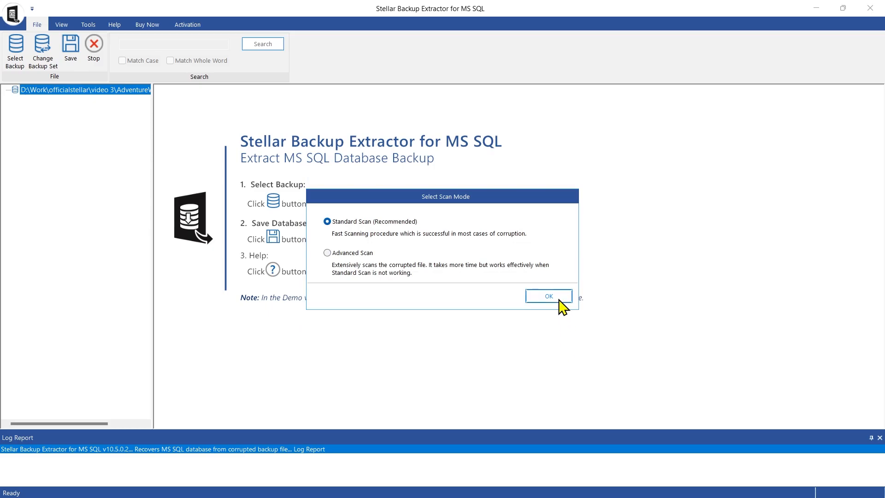
- Run a Standard Scan and select the Full Database Backup set to recover
click(548, 296)
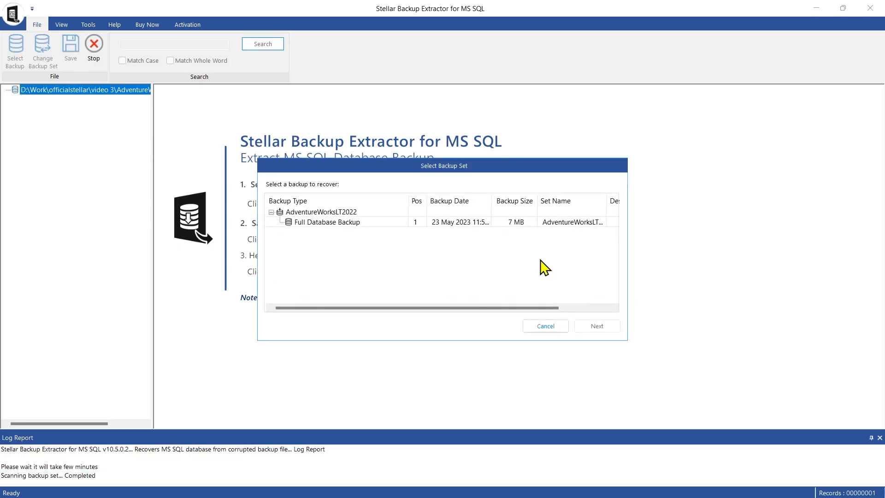
click(327, 223)
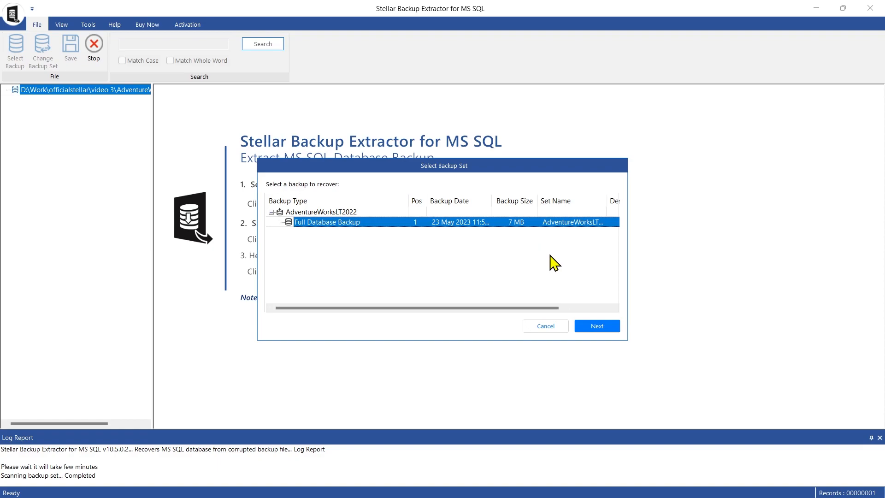
mouse_move(596, 326)
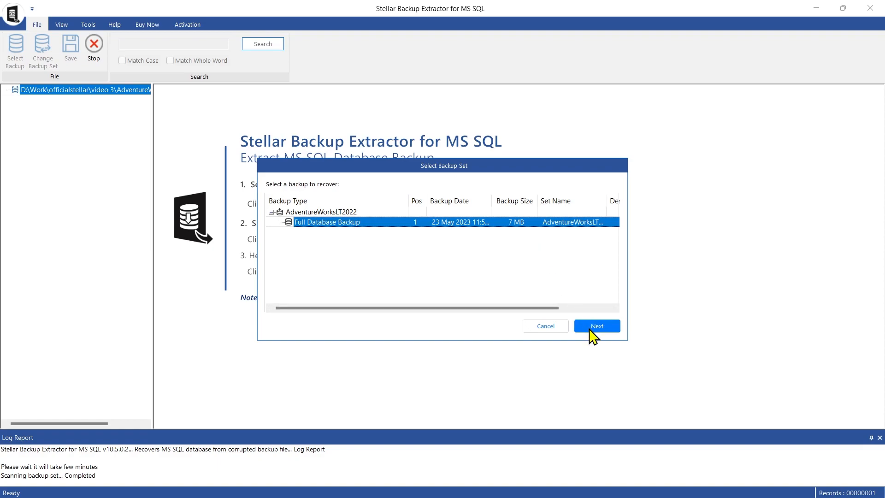
click(596, 326)
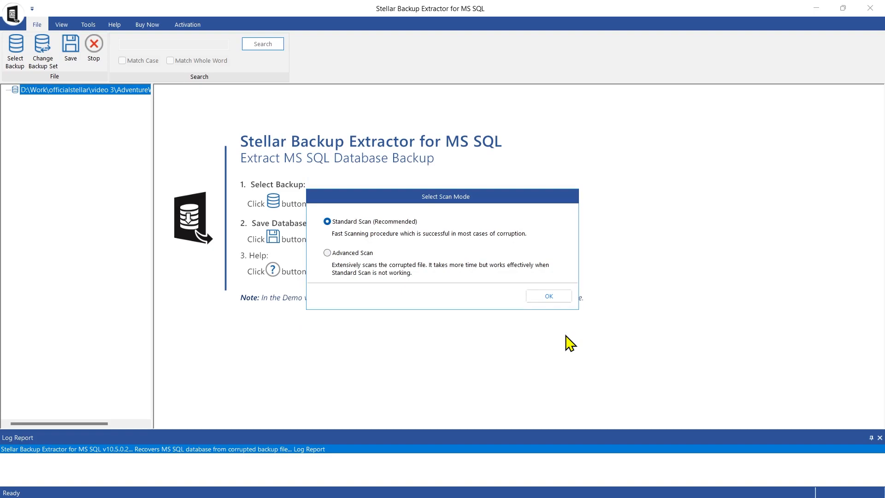
mouse_move(564, 315)
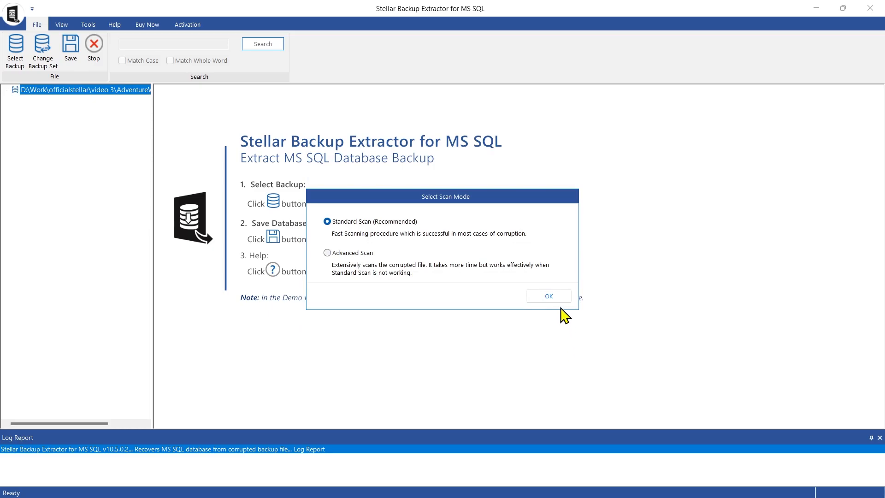
- Repair the backup set with a standard scan, skipping the per-table record count
click(548, 296)
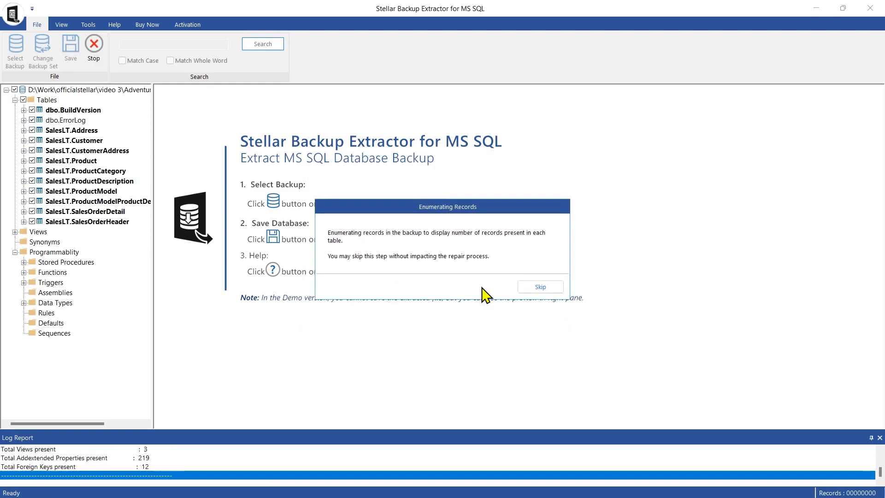
click(540, 285)
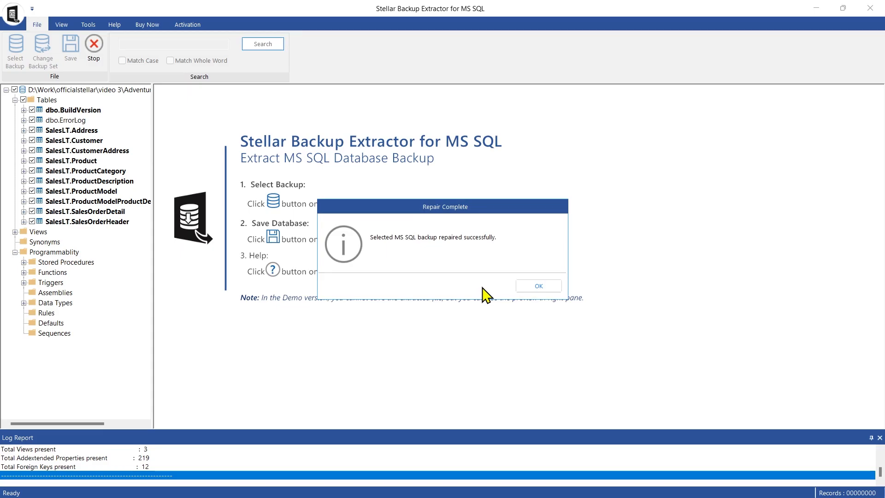
click(536, 286)
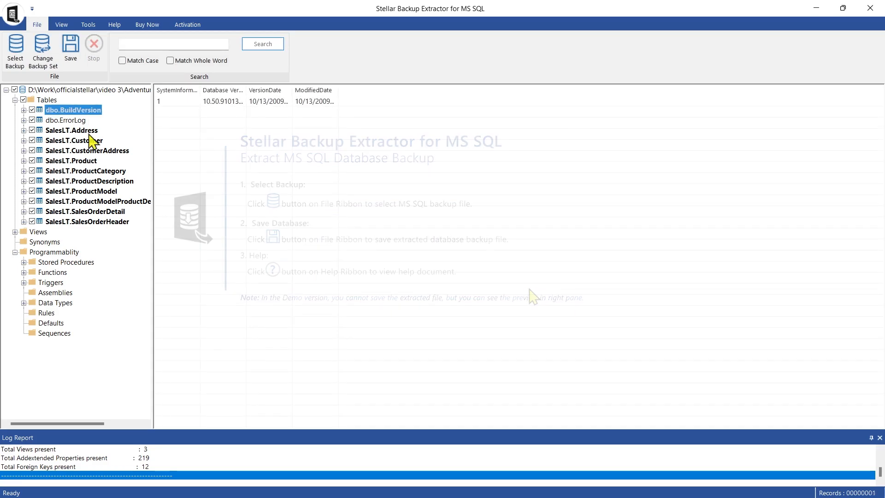
- Preview the SalesLT.Address, Customer and CustomerAddress records, then start saving the repaired database
click(71, 130)
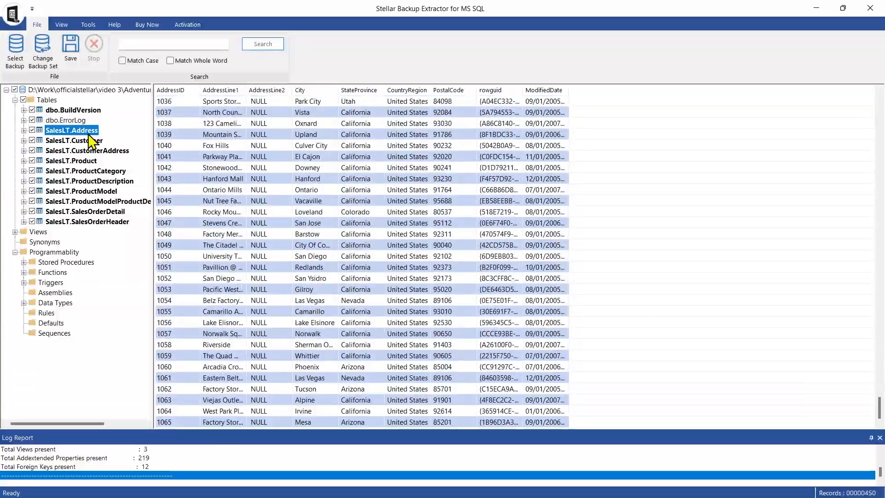
click(74, 140)
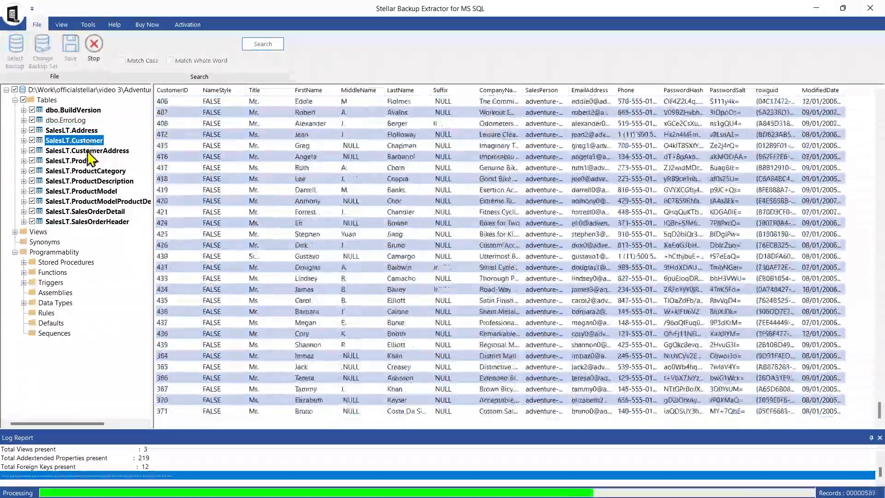
click(87, 150)
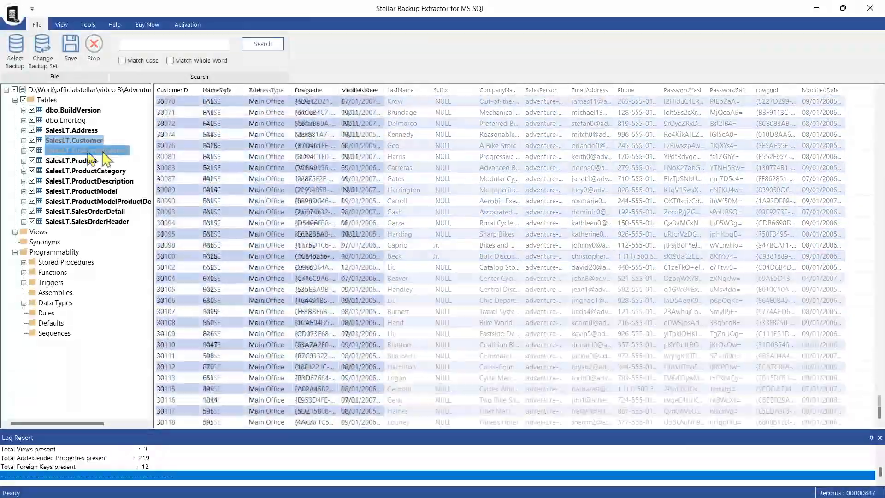
click(70, 48)
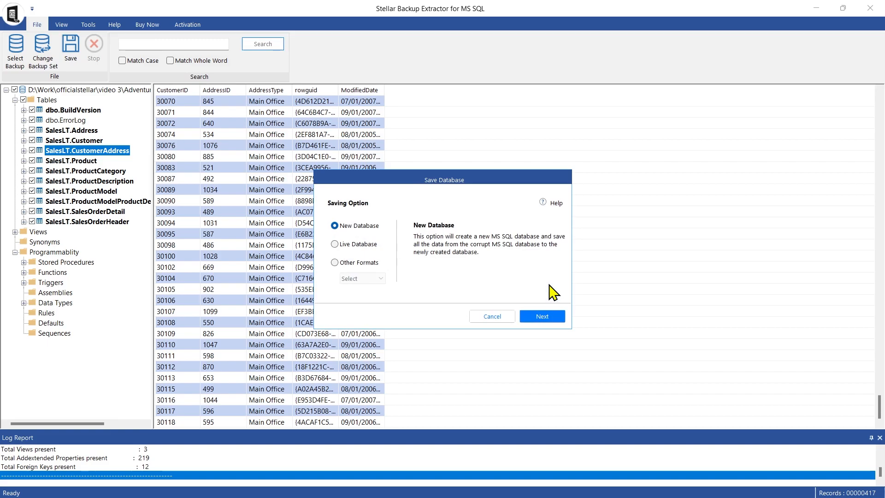
- Continue with New Database as the save target to reach the server connection settings
click(541, 315)
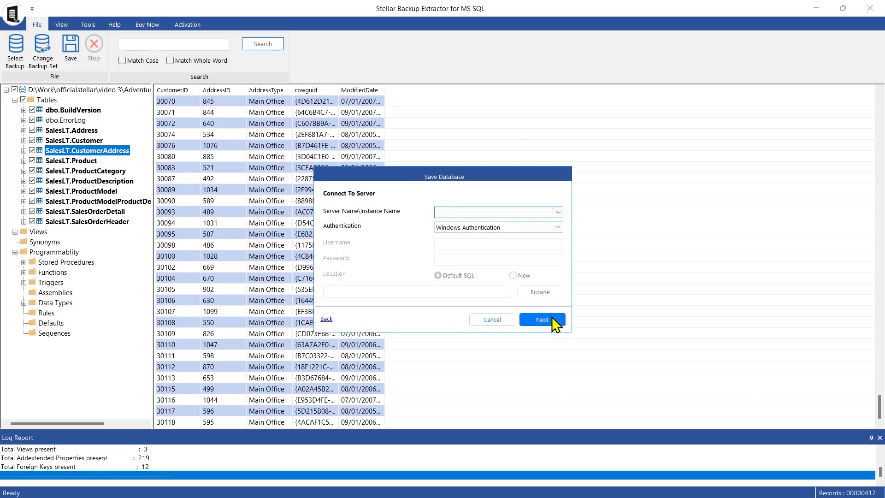
- Connect to server NewRecovered with Windows Authentication, saving to a new location in D:\Work\officialstellar\video 3\
click(497, 212)
text(NewRecovered)
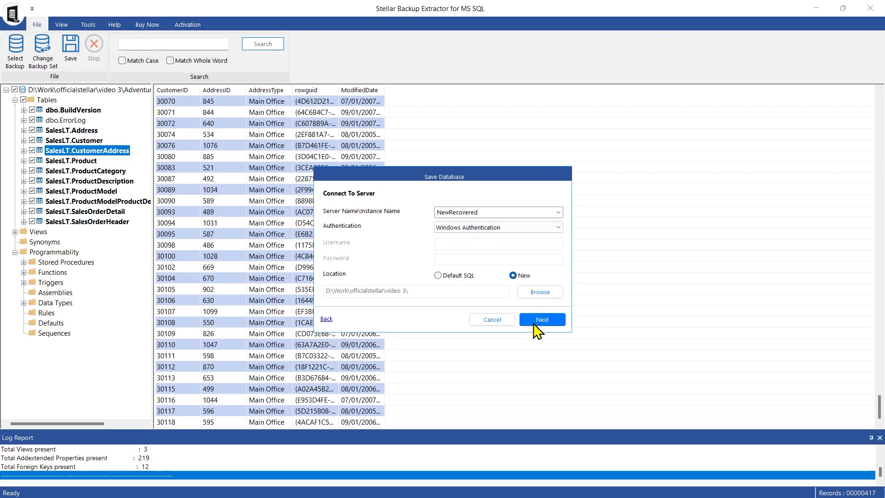
click(541, 319)
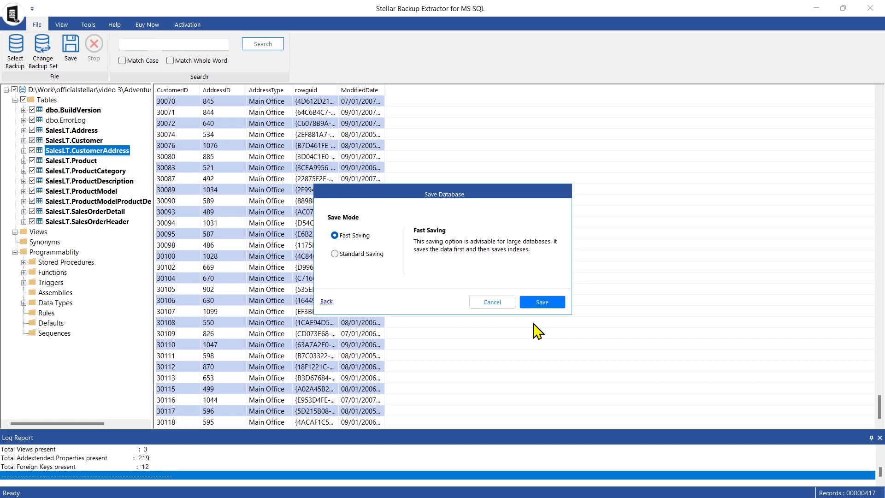
- Save the repaired database with Fast Saving, reaching the collation prompt
click(541, 302)
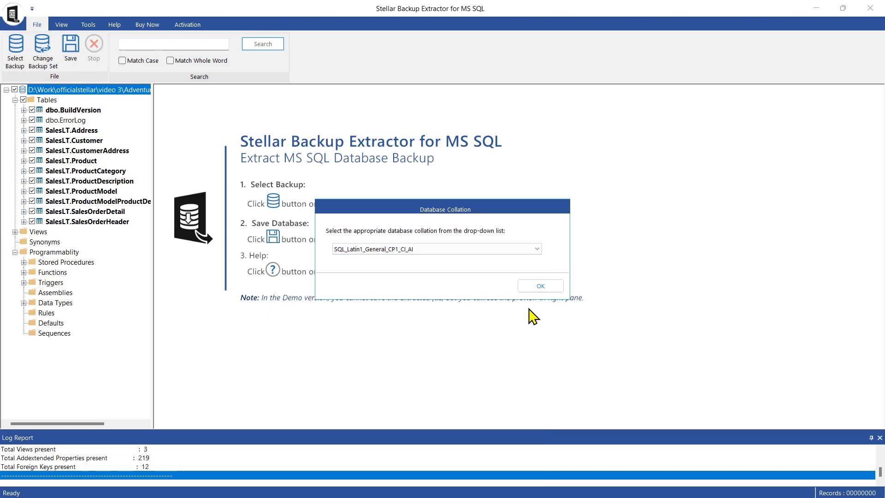
- Review the collation list, keep SQL_Latin1_General_CP1_CI_AI and confirm to finish saving
click(536, 249)
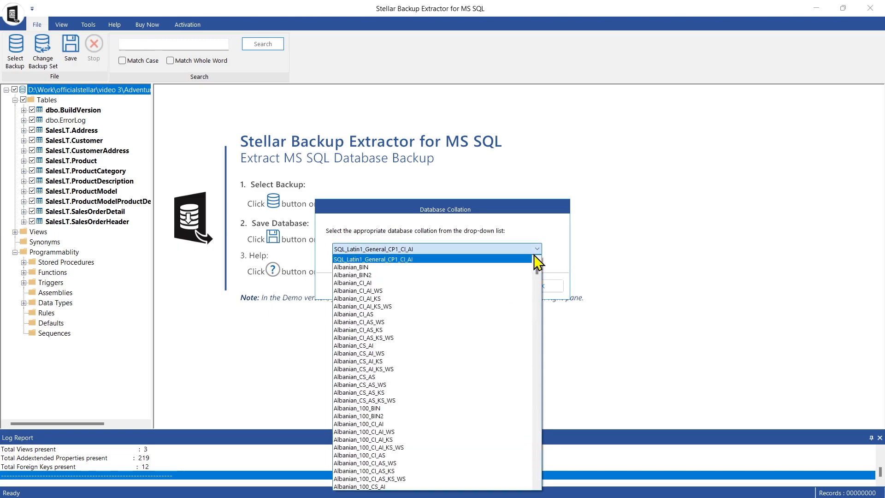
mouse_move(540, 274)
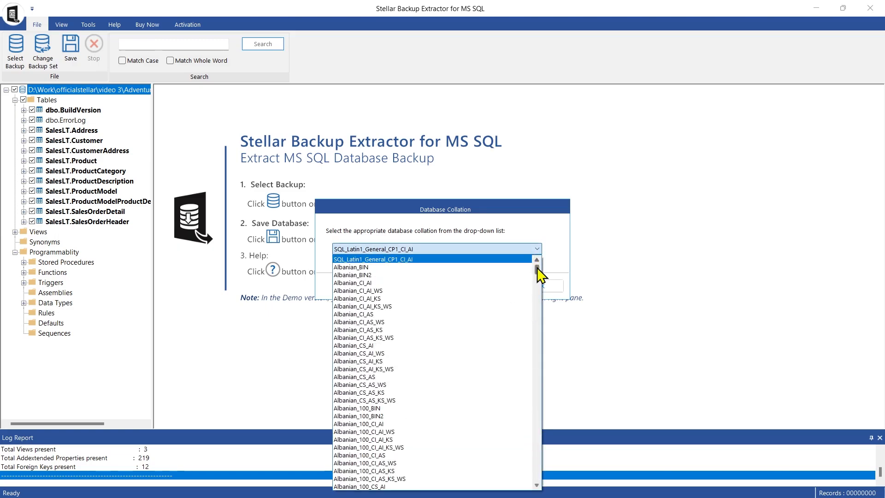
scroll(down, 3)
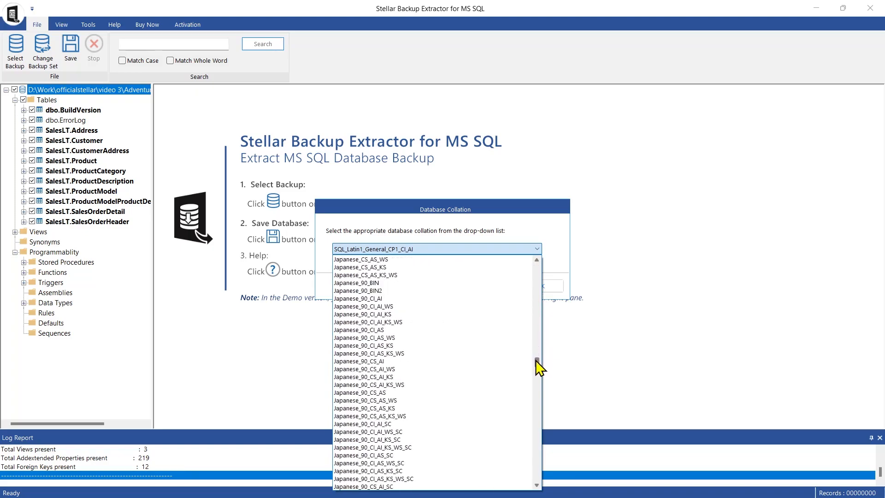
scroll(down, 3)
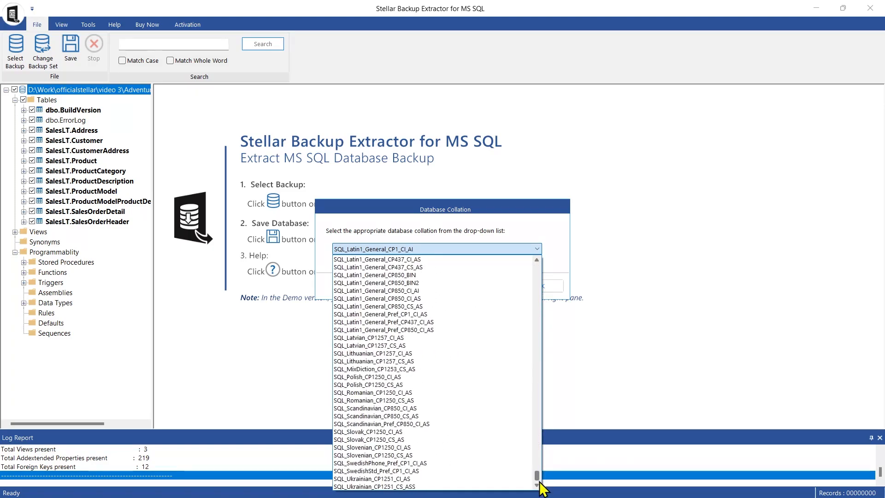
scroll(down, 3)
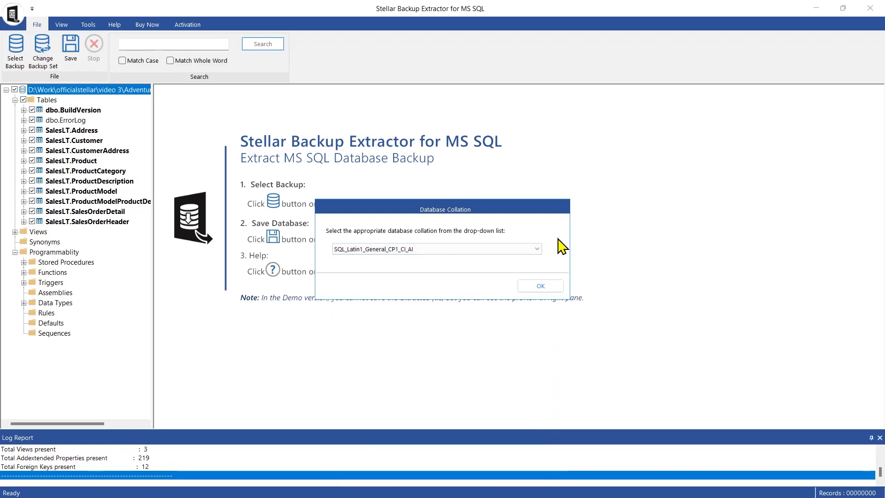
mouse_move(558, 277)
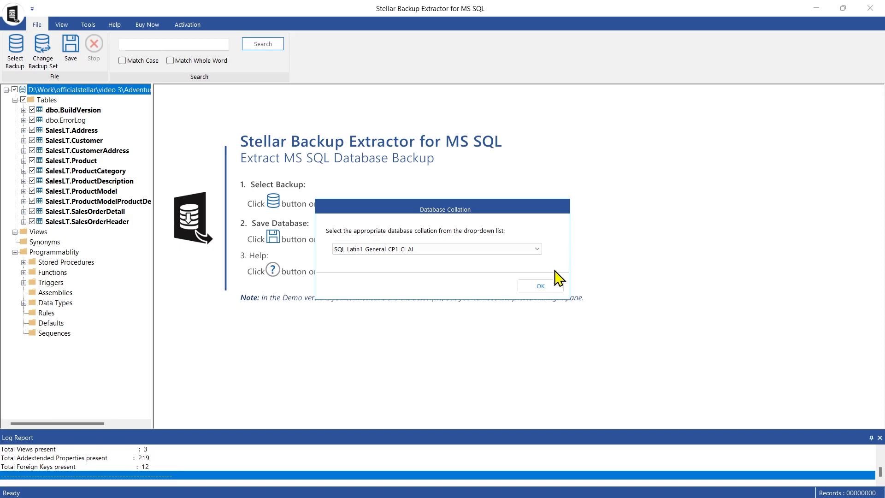
click(539, 286)
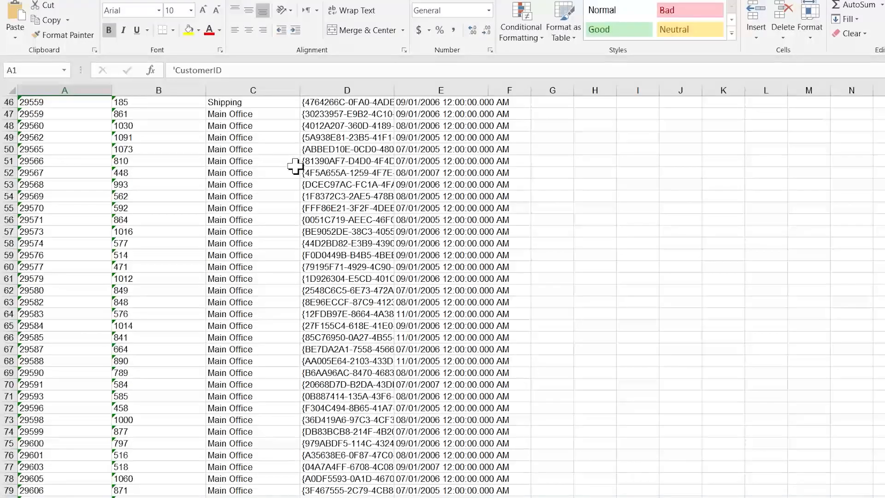
scroll(down, 3)
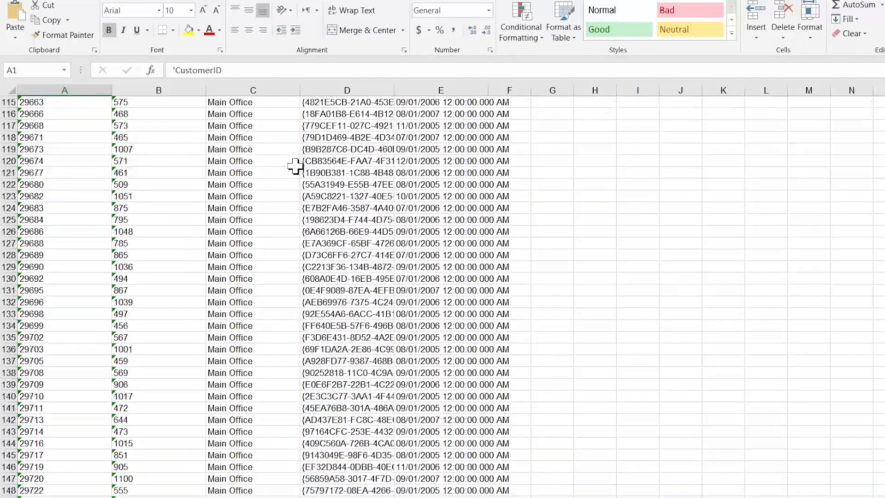
scroll(up, 3)
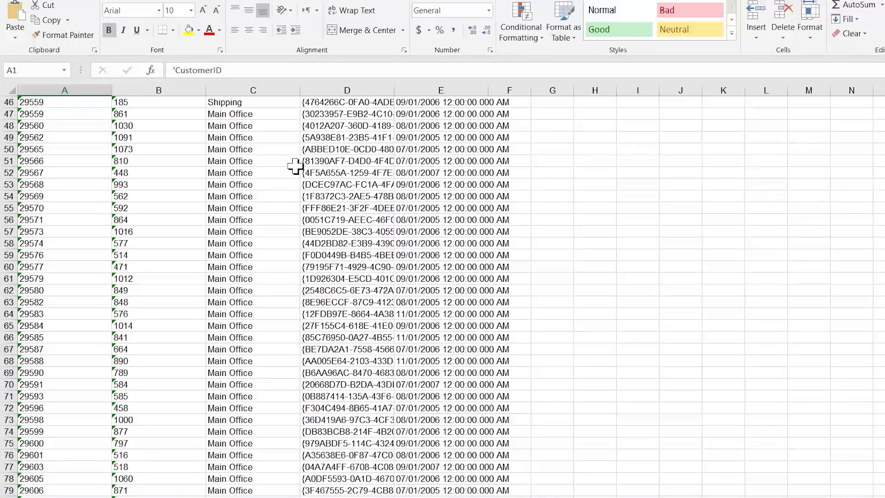
scroll(down, 3)
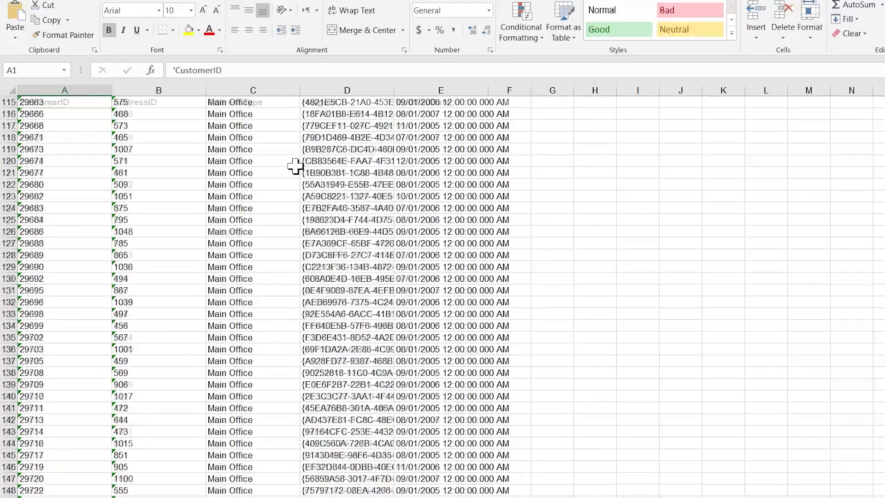